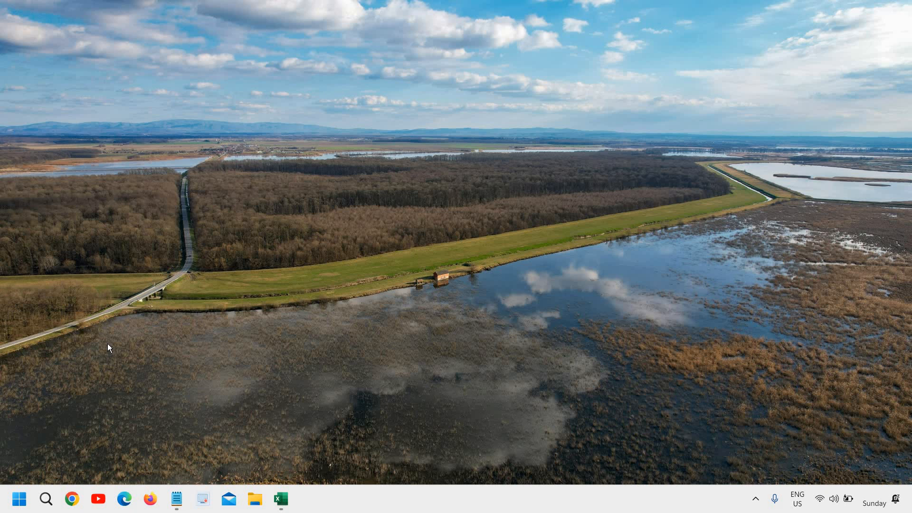
pyautogui.moveTo(2, 396)
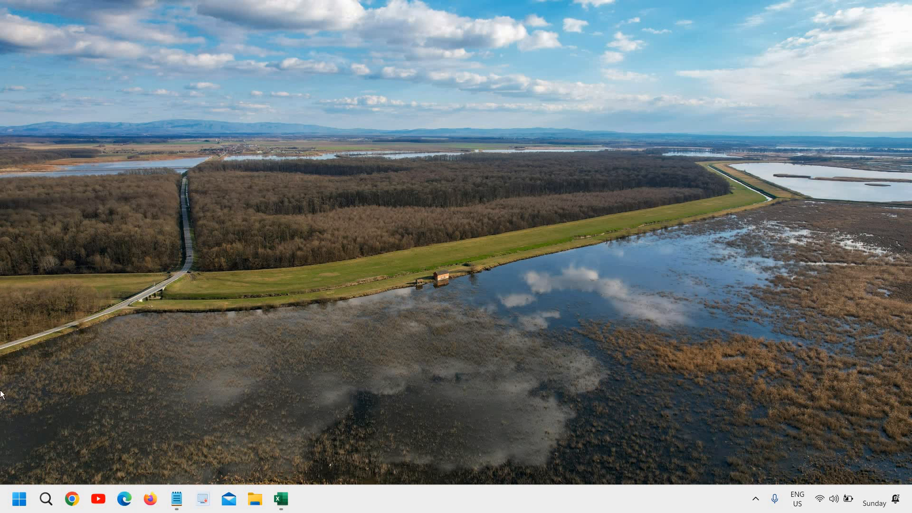
# Find cmd in Windows search, open an administrator Command Prompt, and run taskmgr
pyautogui.click(46, 499)
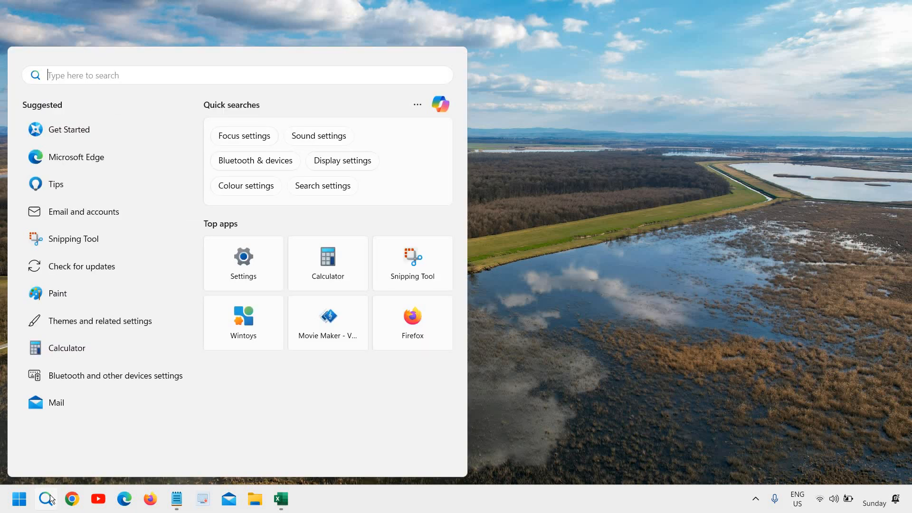
pyautogui.write('cmd')
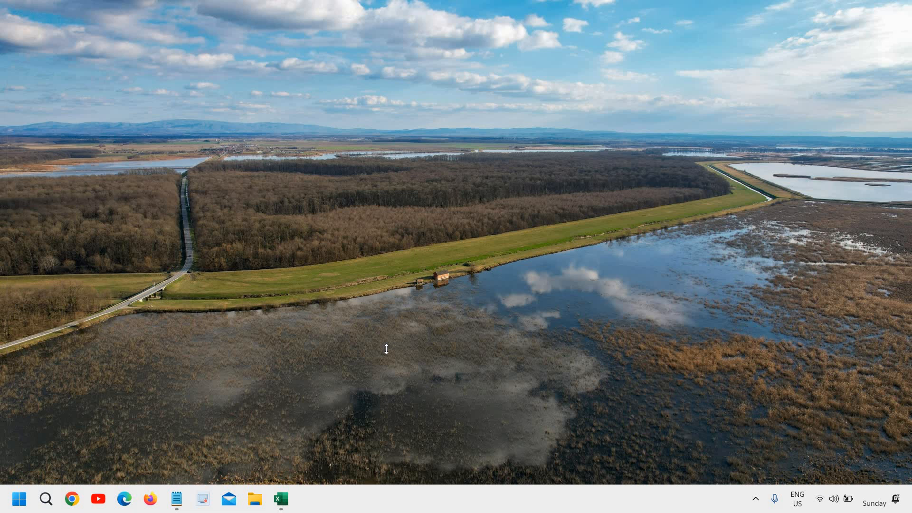
pyautogui.click(306, 498)
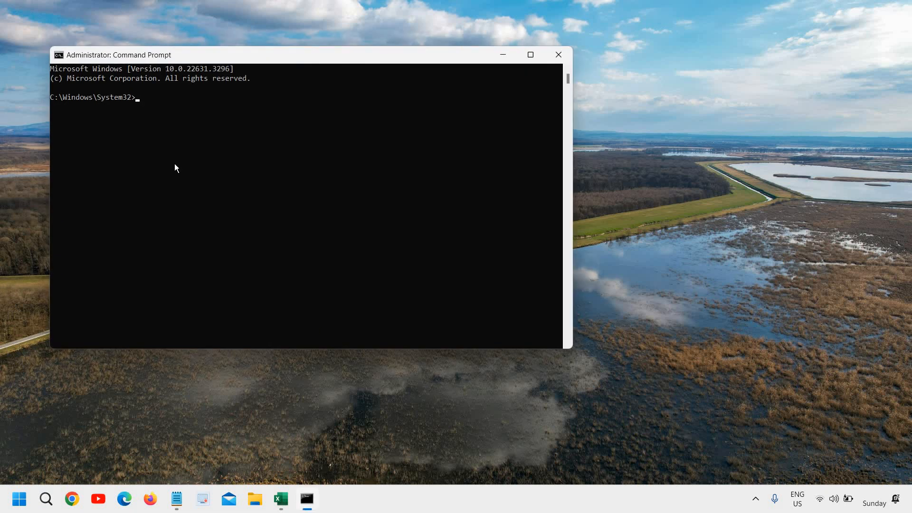
pyautogui.write('taskm')
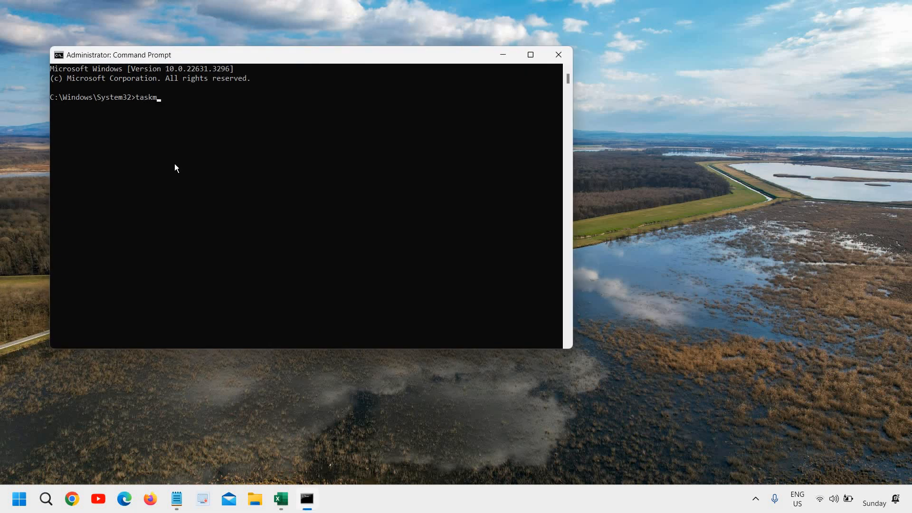
pyautogui.write('gr')
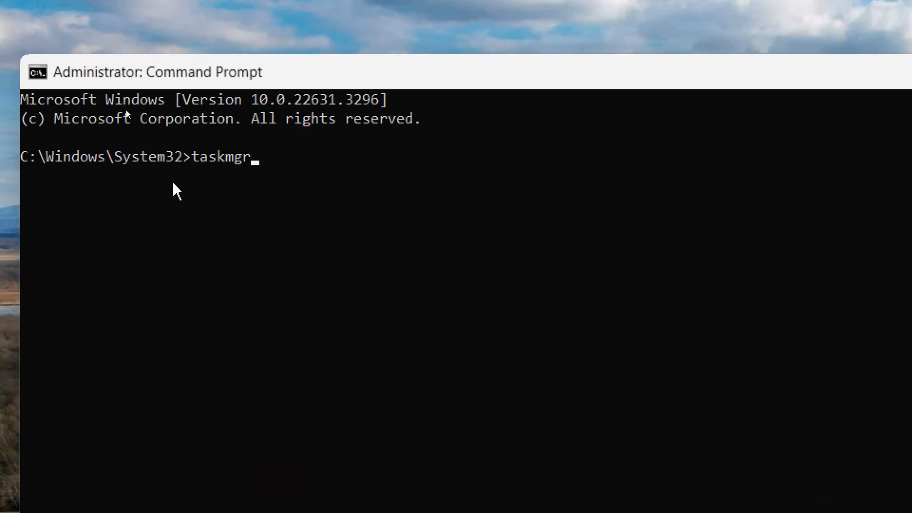
pyautogui.press('enter')
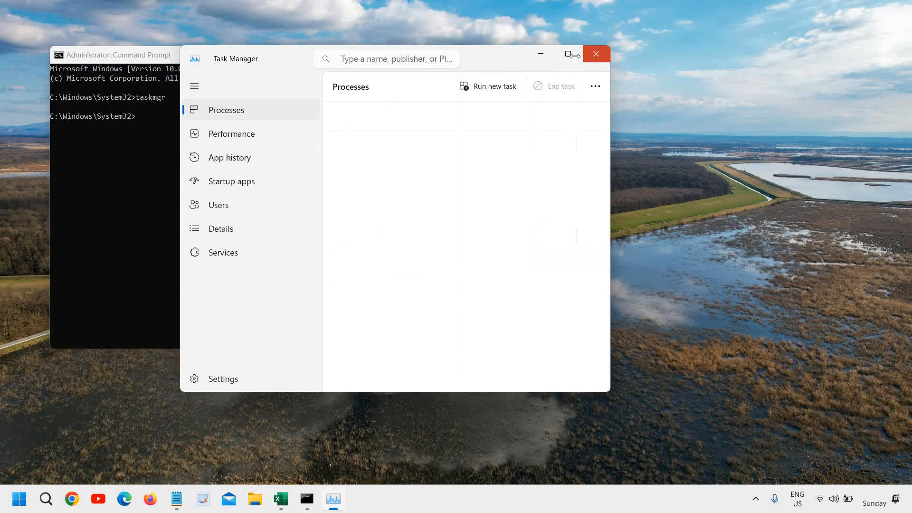
# Close Task Manager and relaunch it from the Start button's right-click menu
pyautogui.click(594, 54)
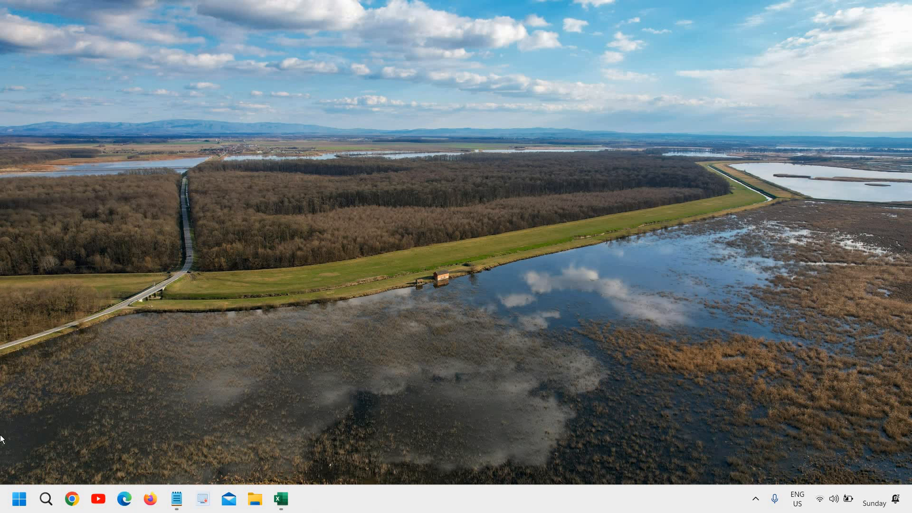
pyautogui.rightClick(19, 499)
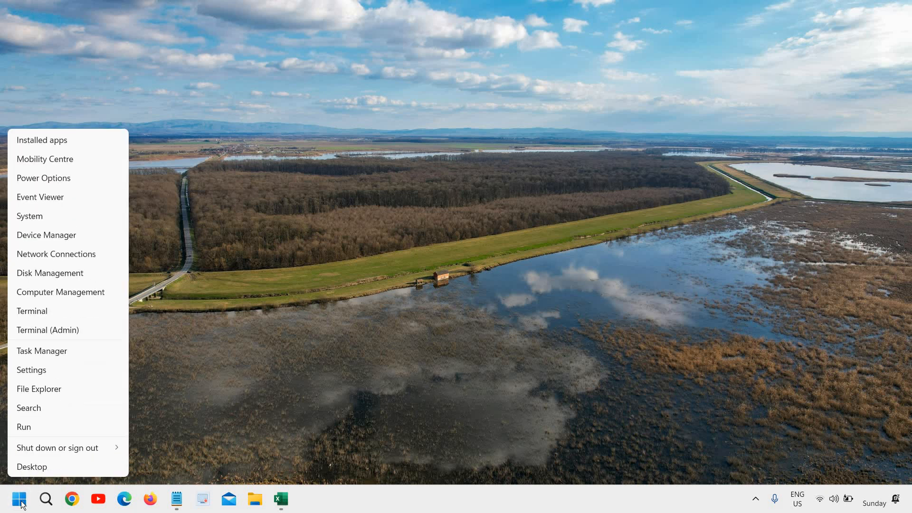
pyautogui.moveTo(41, 351)
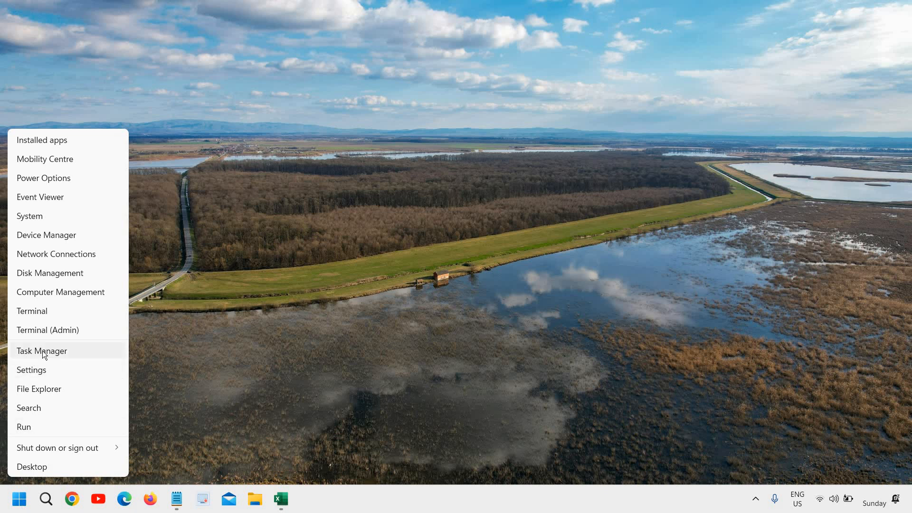
pyautogui.click(41, 351)
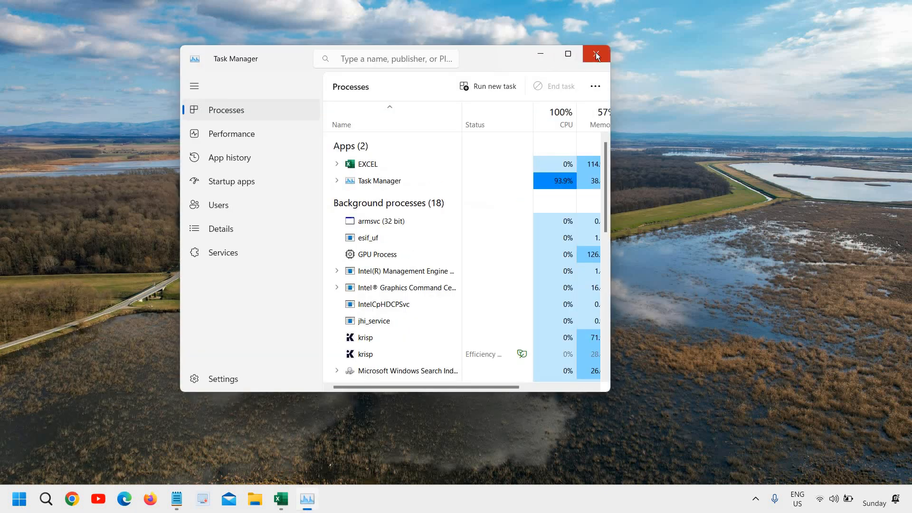
# Close Task Manager and start it again by entering taskmgr in the Run dialog
pyautogui.click(596, 54)
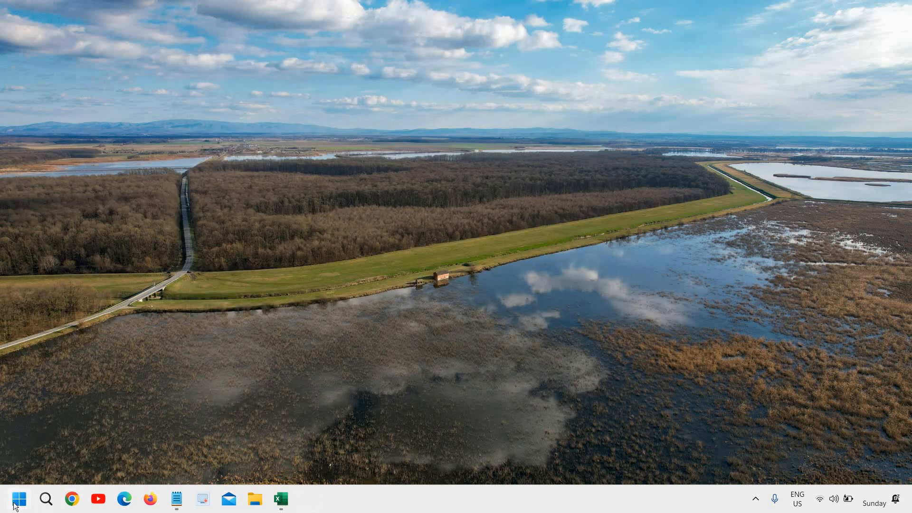
pyautogui.rightClick(19, 499)
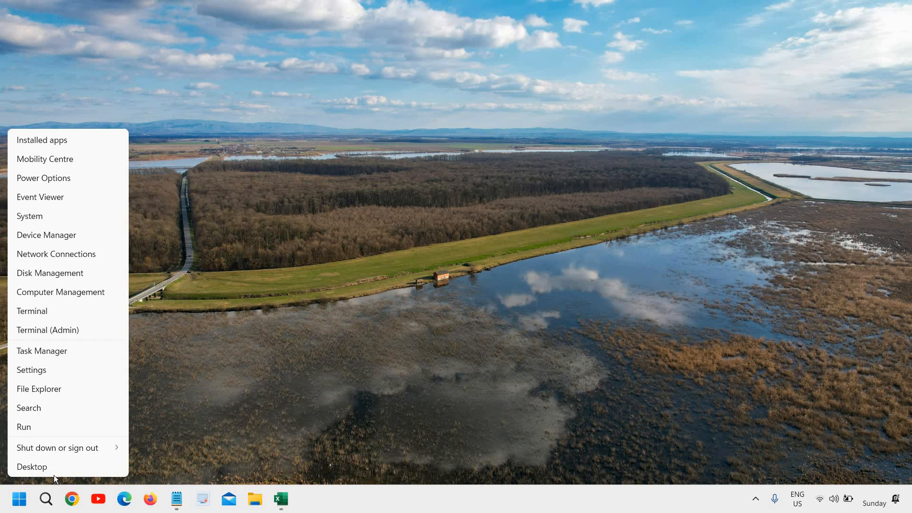
pyautogui.click(23, 426)
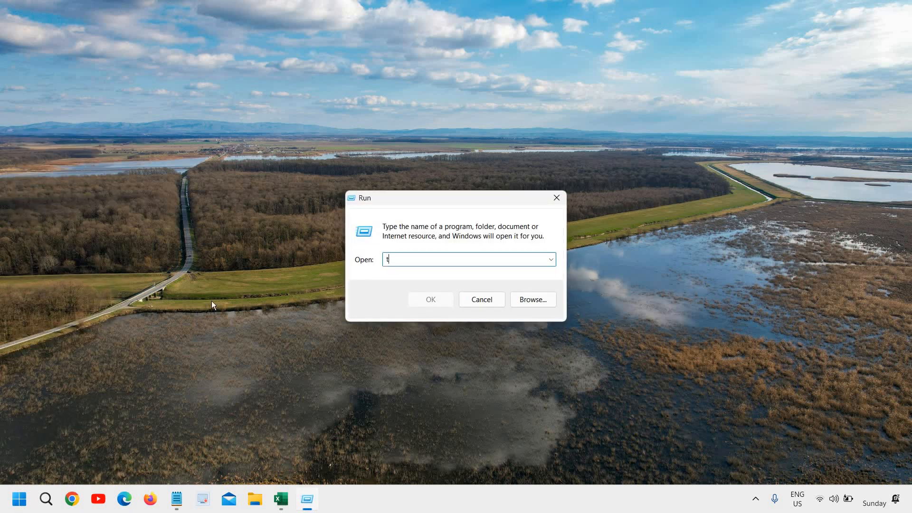
pyautogui.write('askmgr')
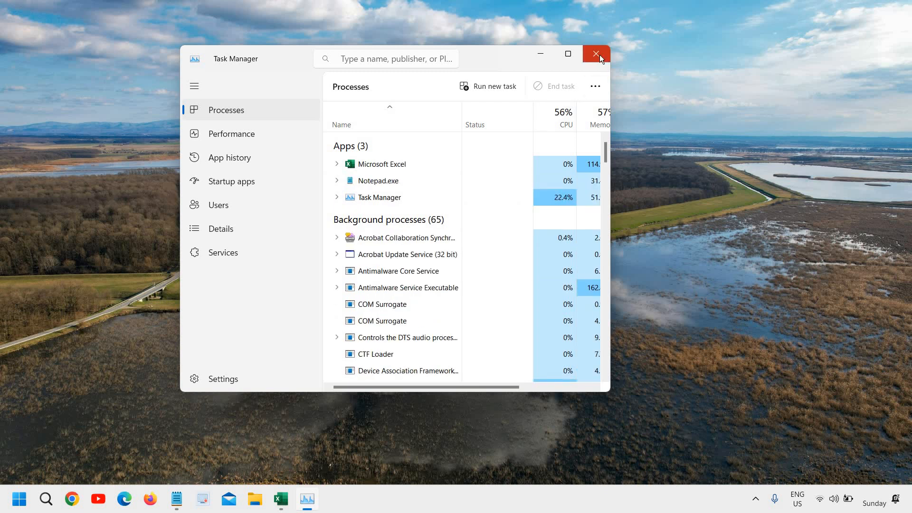
# Close the Task Manager windows and bring up the Windows search panel again
pyautogui.click(595, 54)
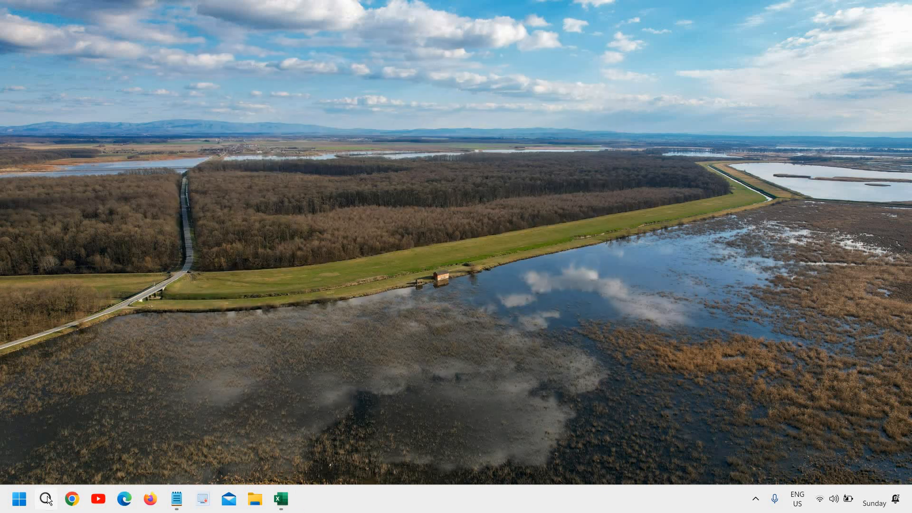
pyautogui.moveTo(357, 189)
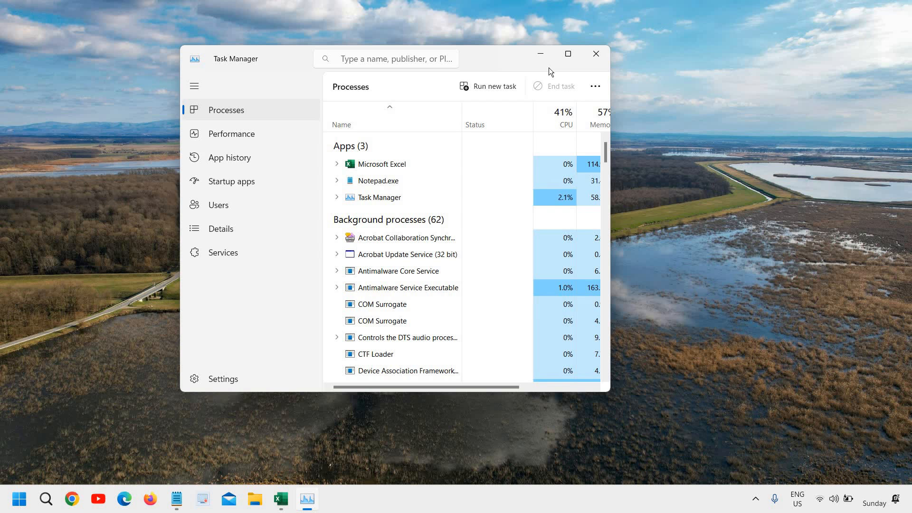
pyautogui.moveTo(574, 69)
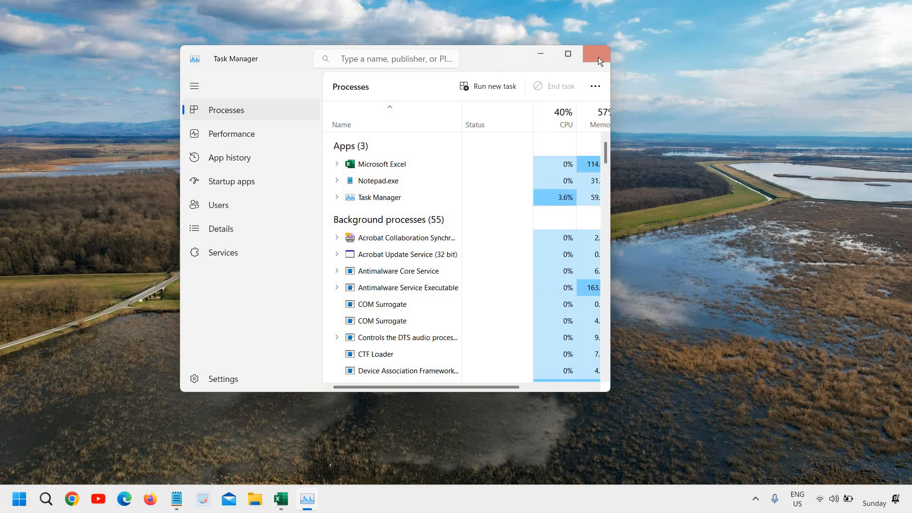
pyautogui.click(595, 54)
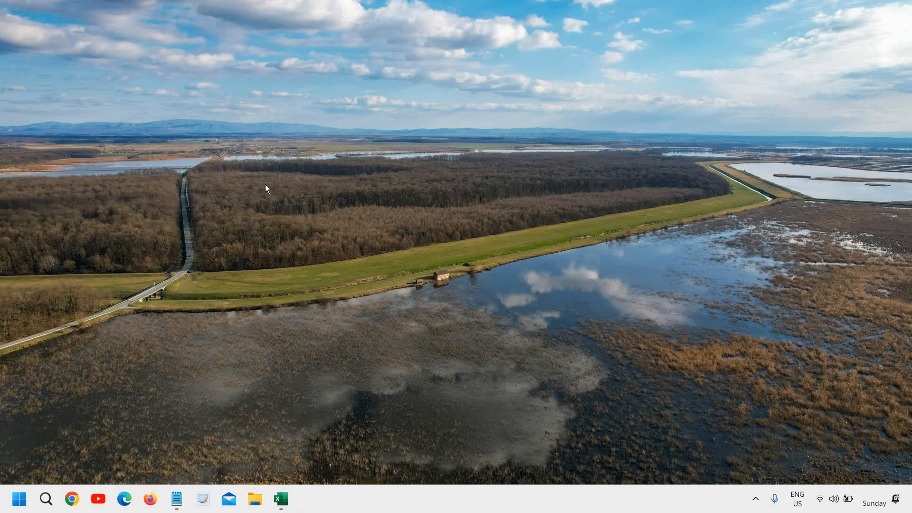
pyautogui.moveTo(258, 199)
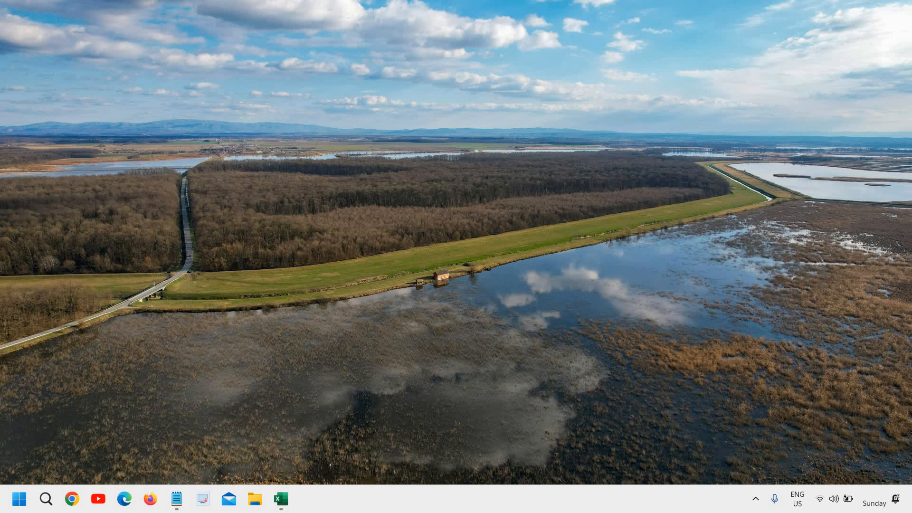
pyautogui.moveTo(466, 259)
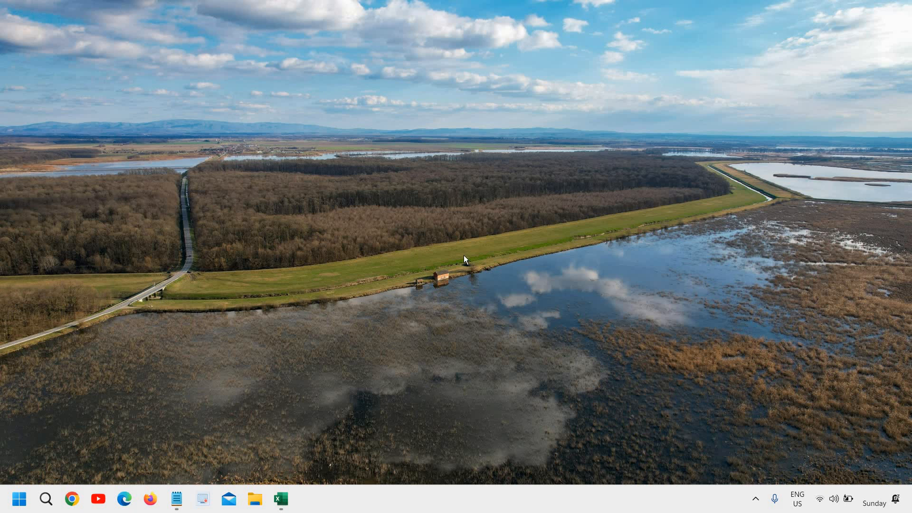
pyautogui.moveTo(455, 238)
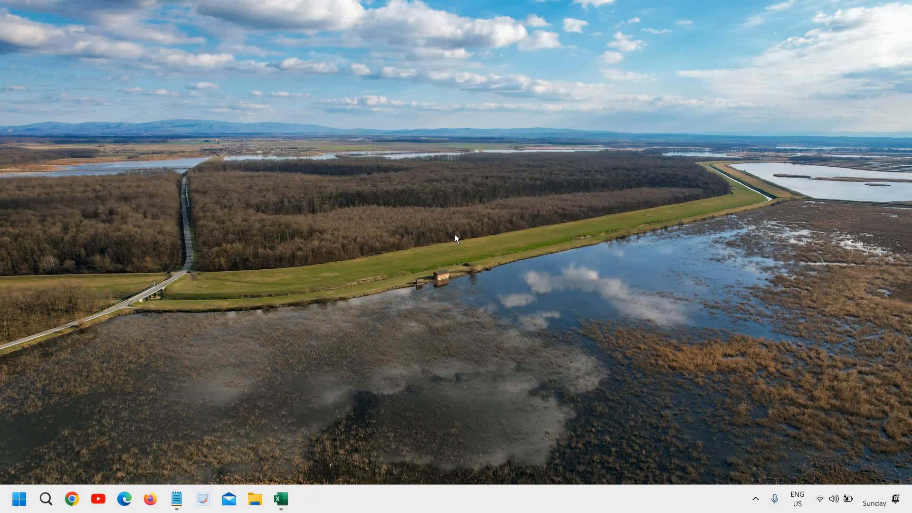
pyautogui.moveTo(189, 415)
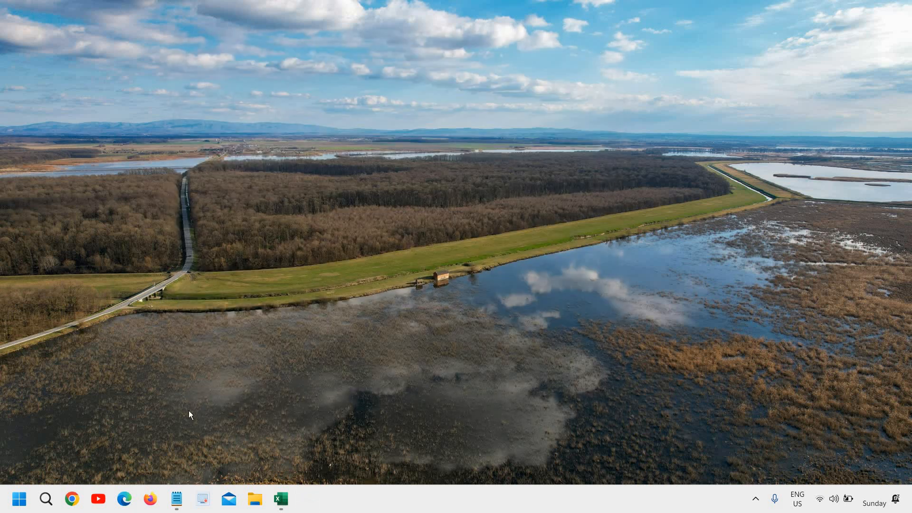
pyautogui.moveTo(45, 498)
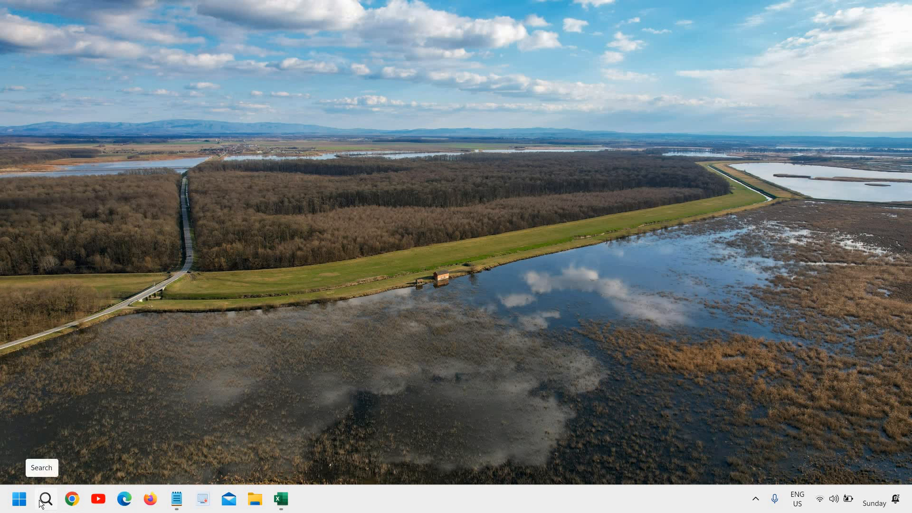
pyautogui.click(45, 499)
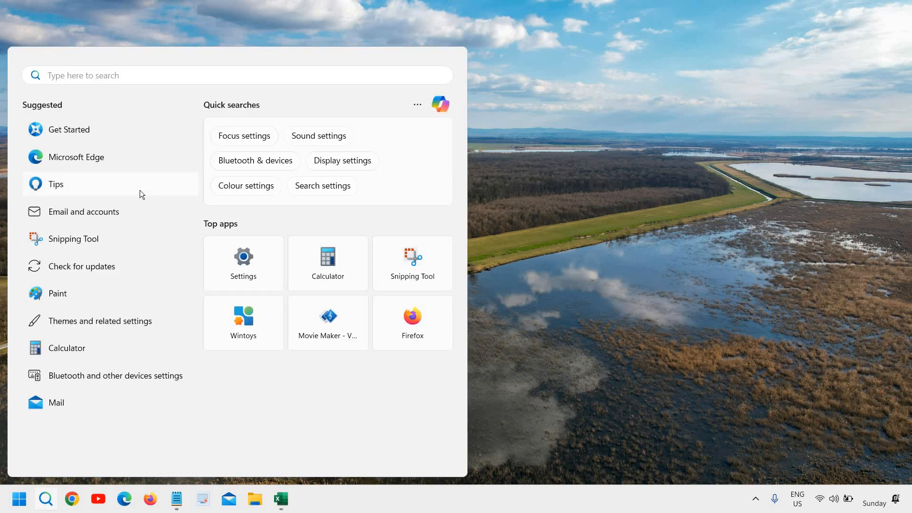